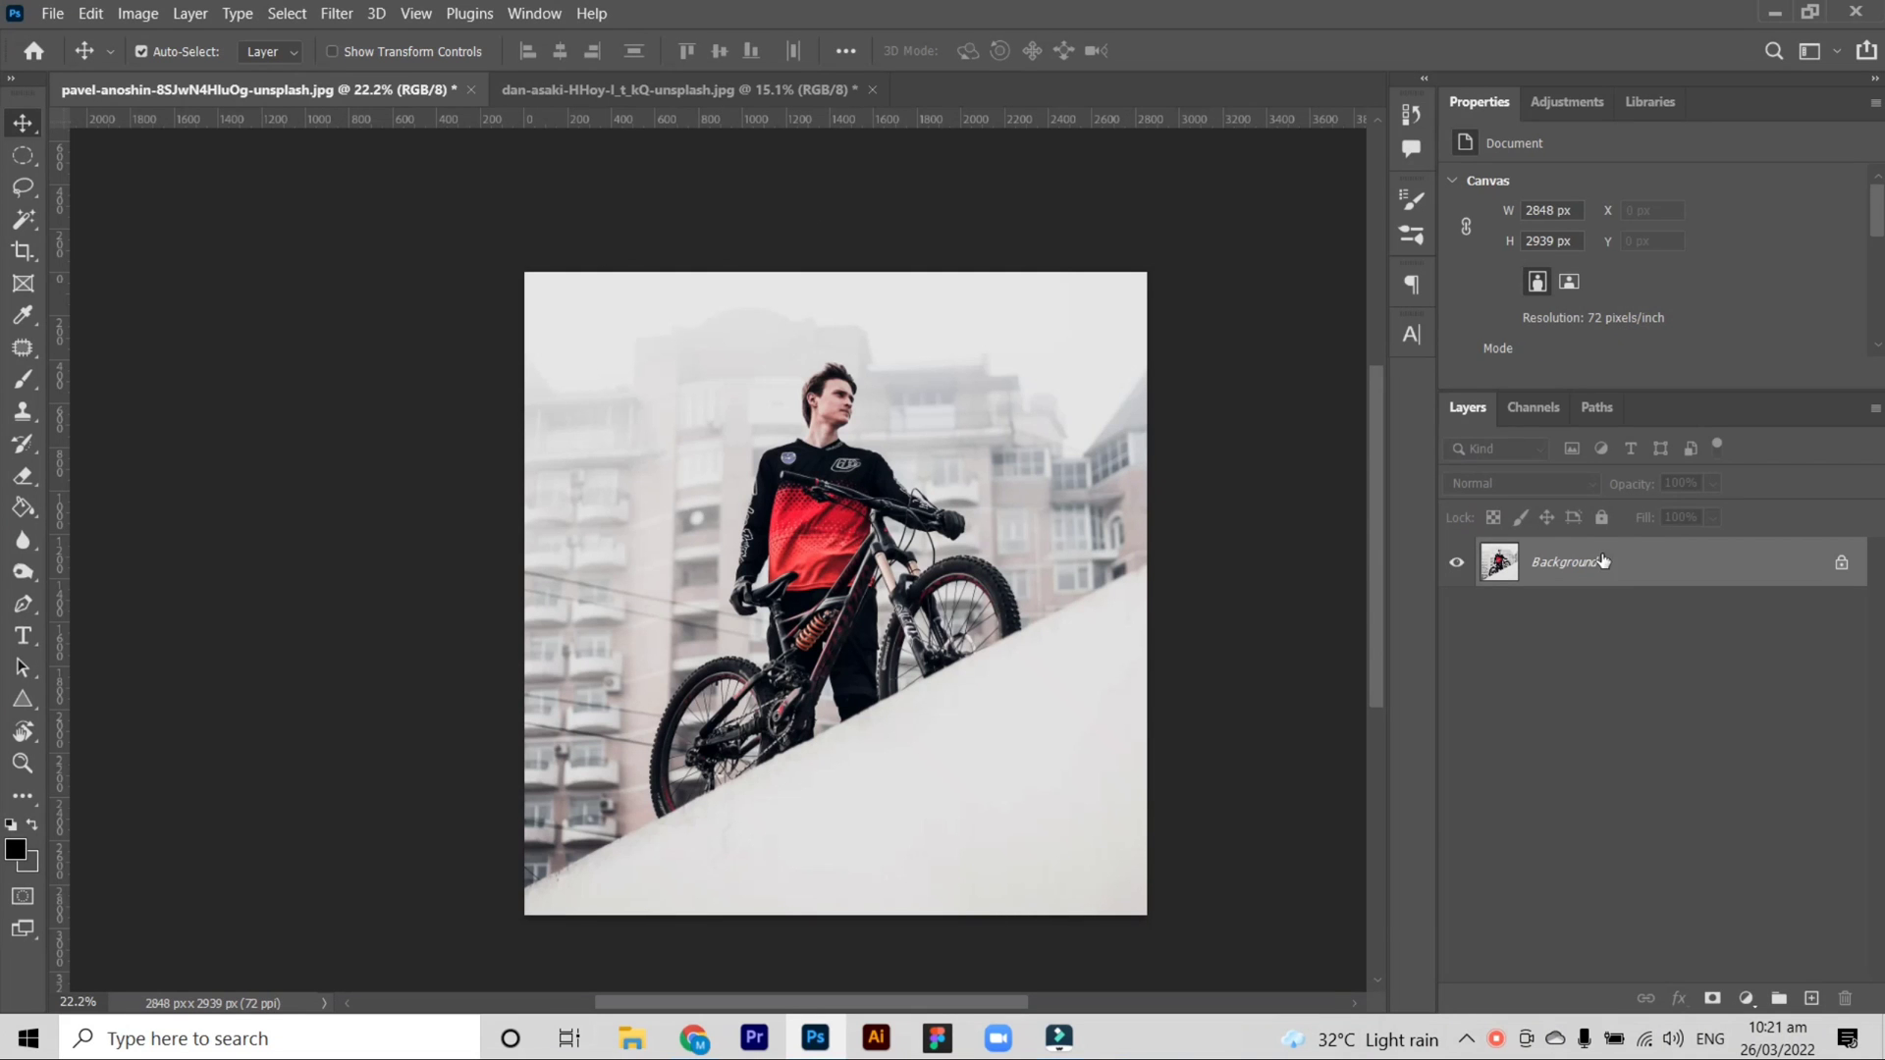
Add an empty Layer 1 above the cyclist photo's background layer
{"action": "left_click", "coordinate": [1814, 998]}
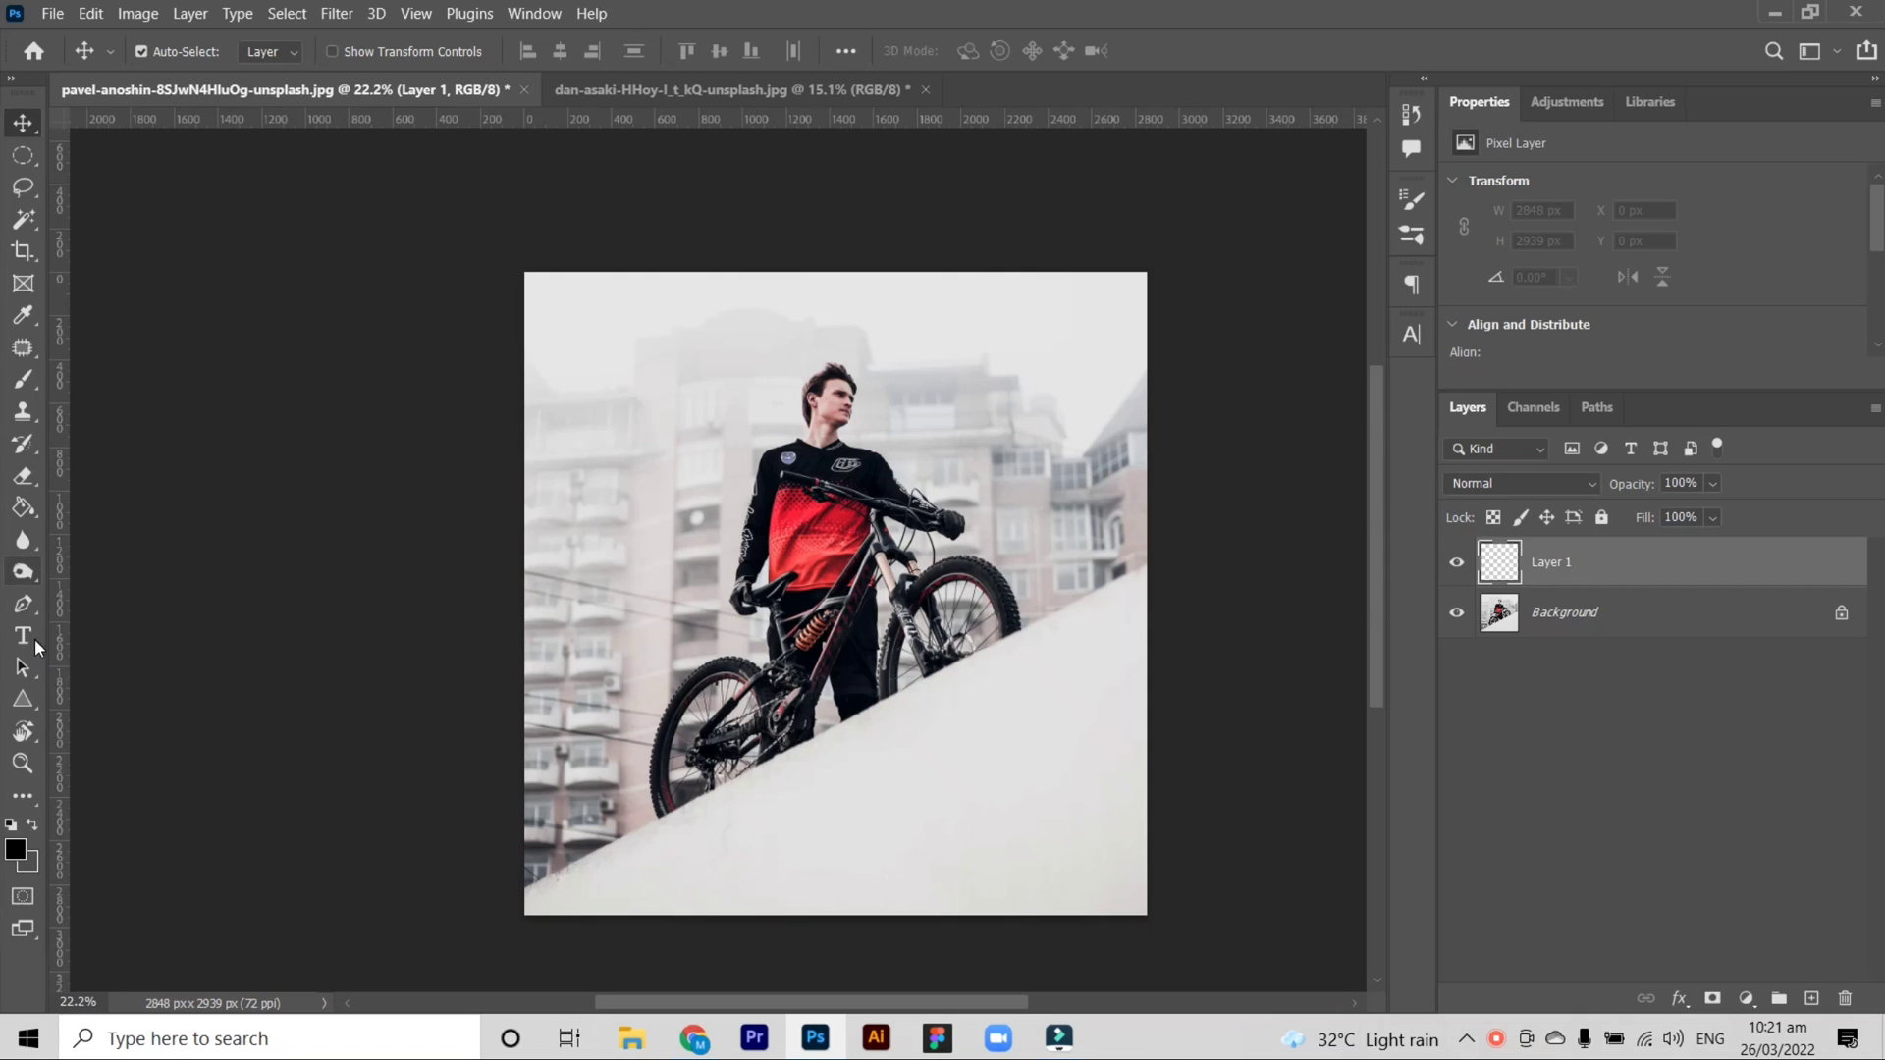
Select the Type tool to start adding BIKE text on the photo
{"action": "left_click", "coordinate": [21, 635]}
{"action": "type", "text": "BIKE"}
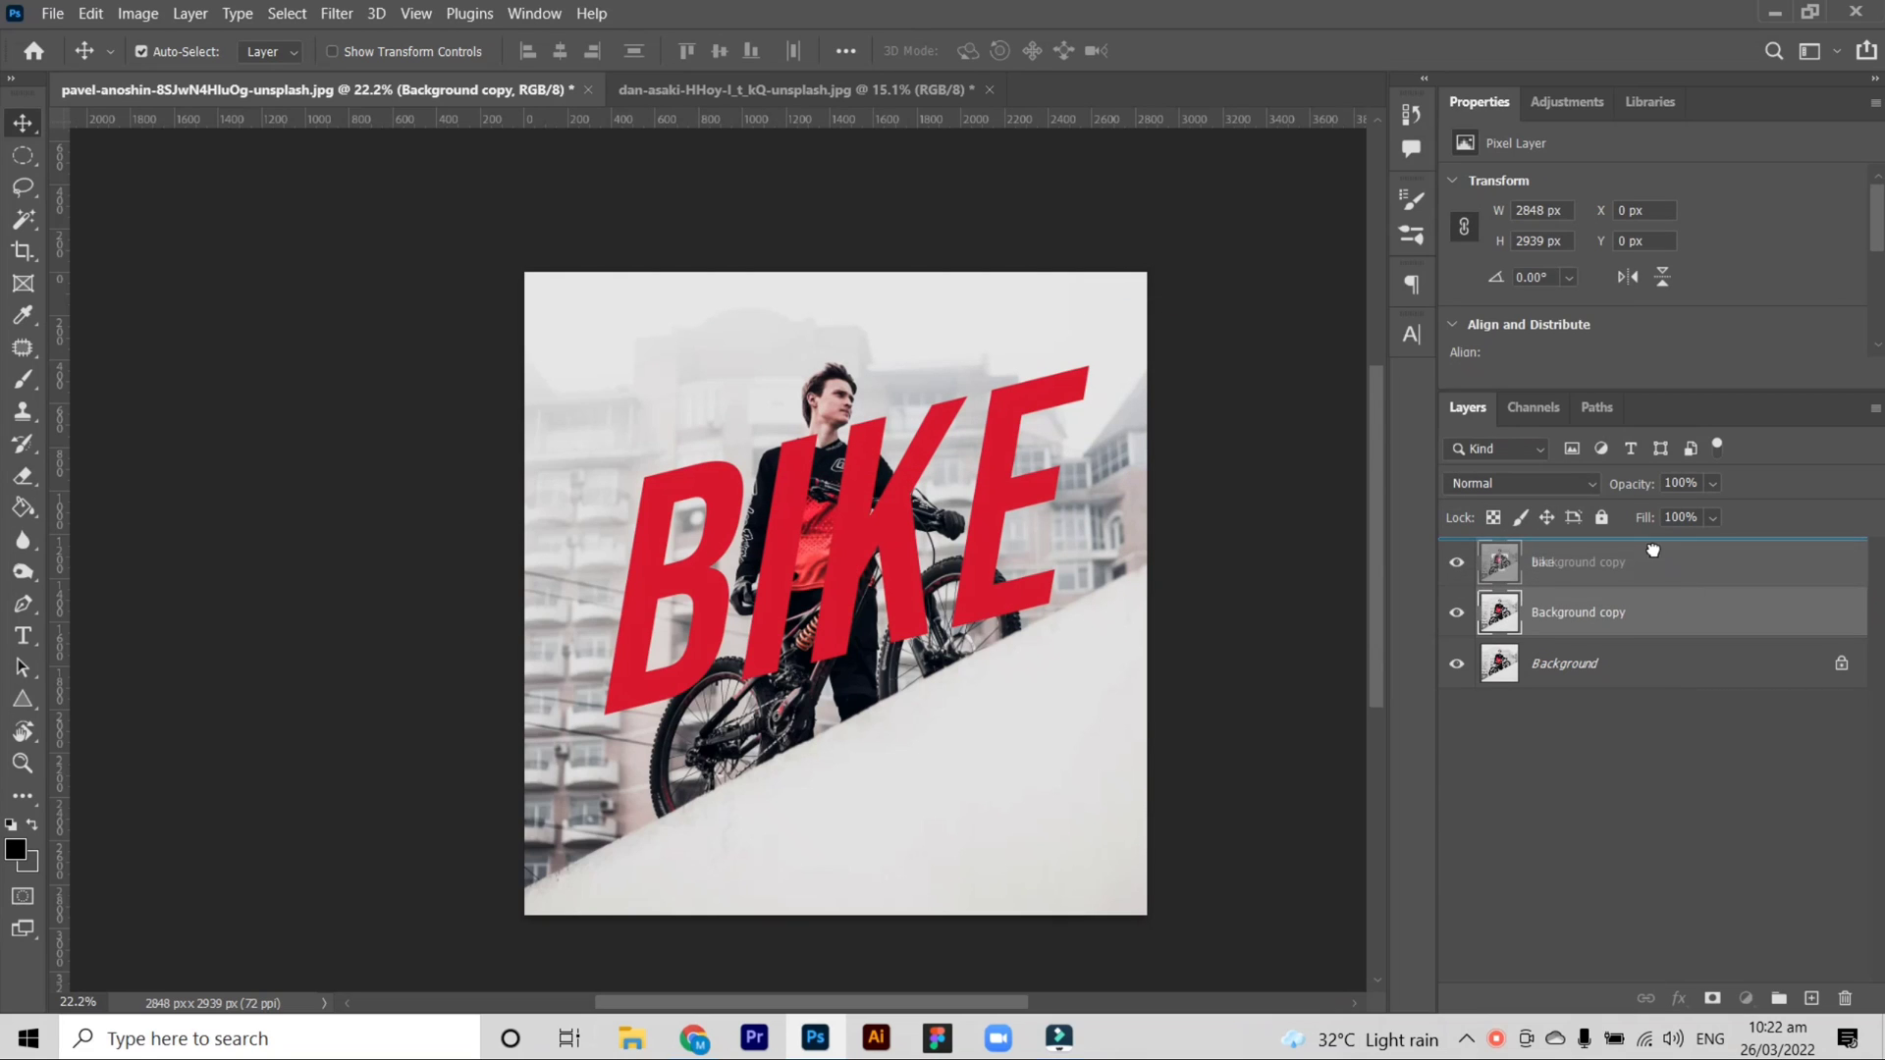
Select the cyclist with Select > Subject and mask the Background copy layer to him
{"action": "left_click", "coordinate": [286, 13]}
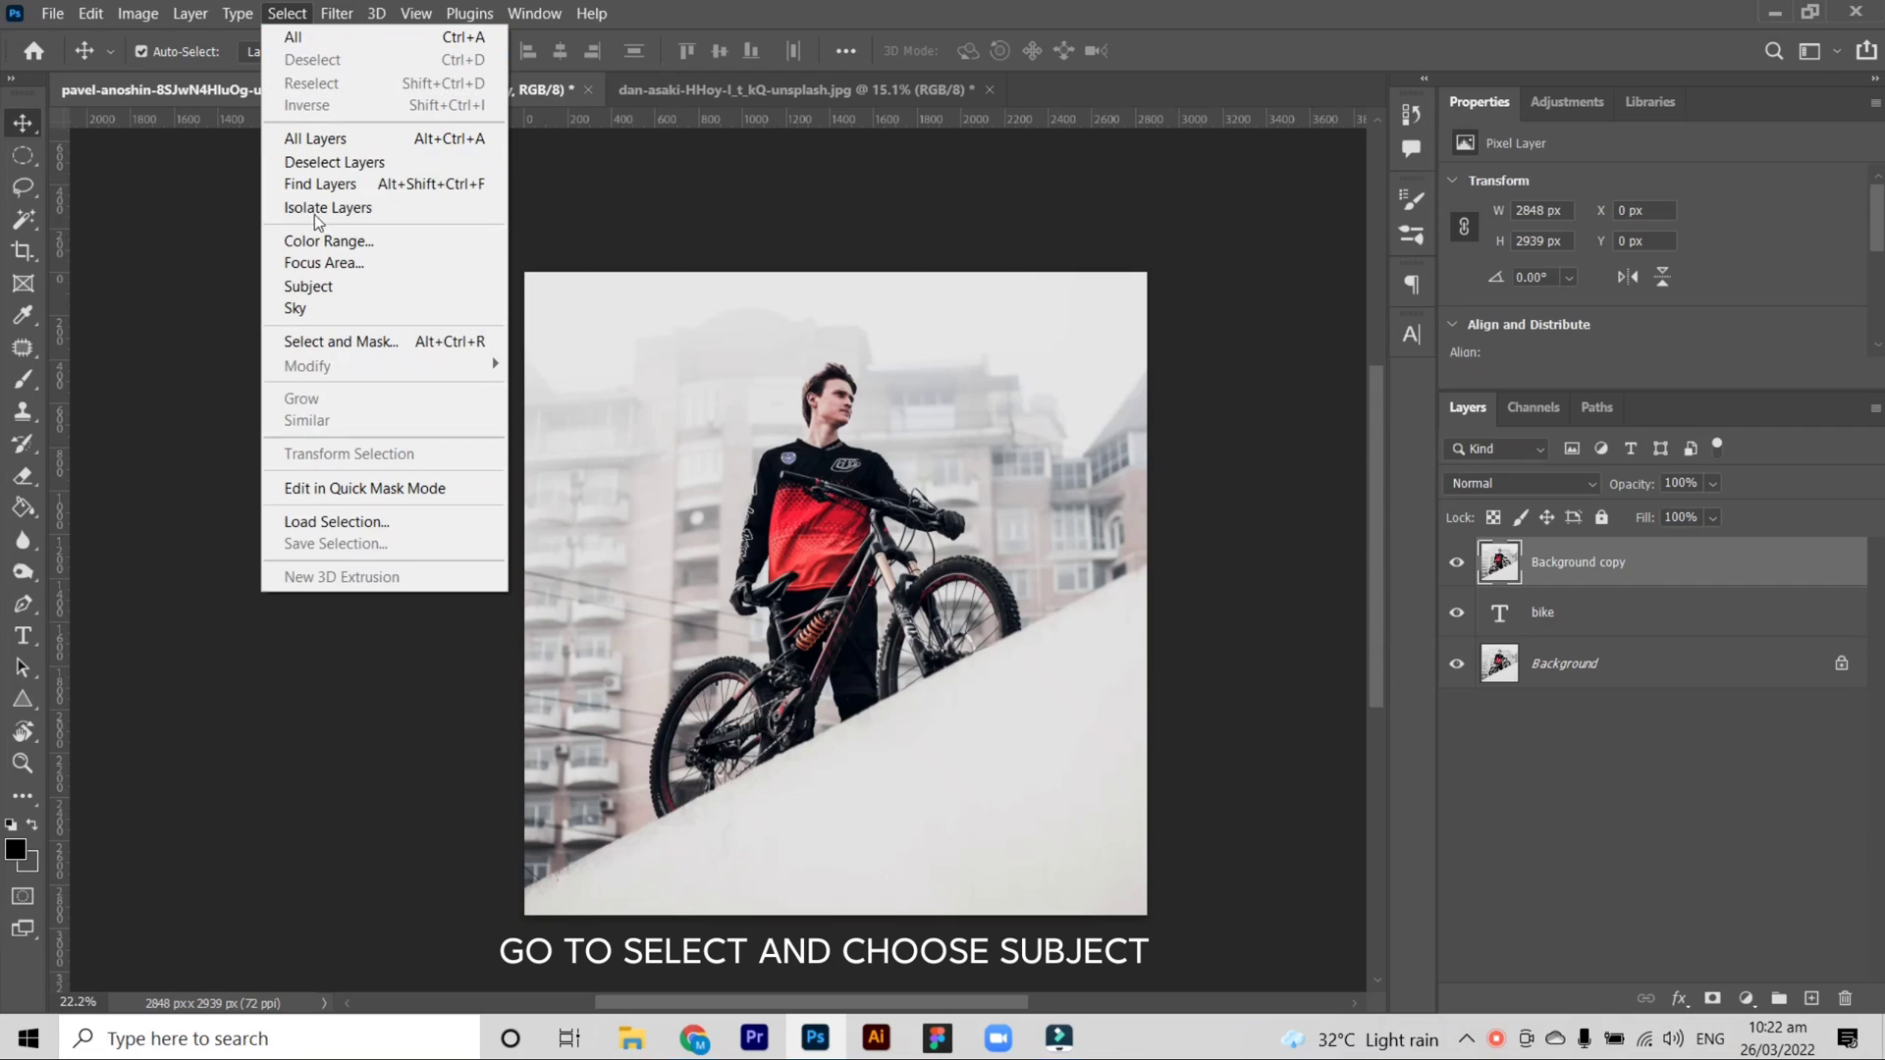
{"action": "left_click", "coordinate": [307, 285]}
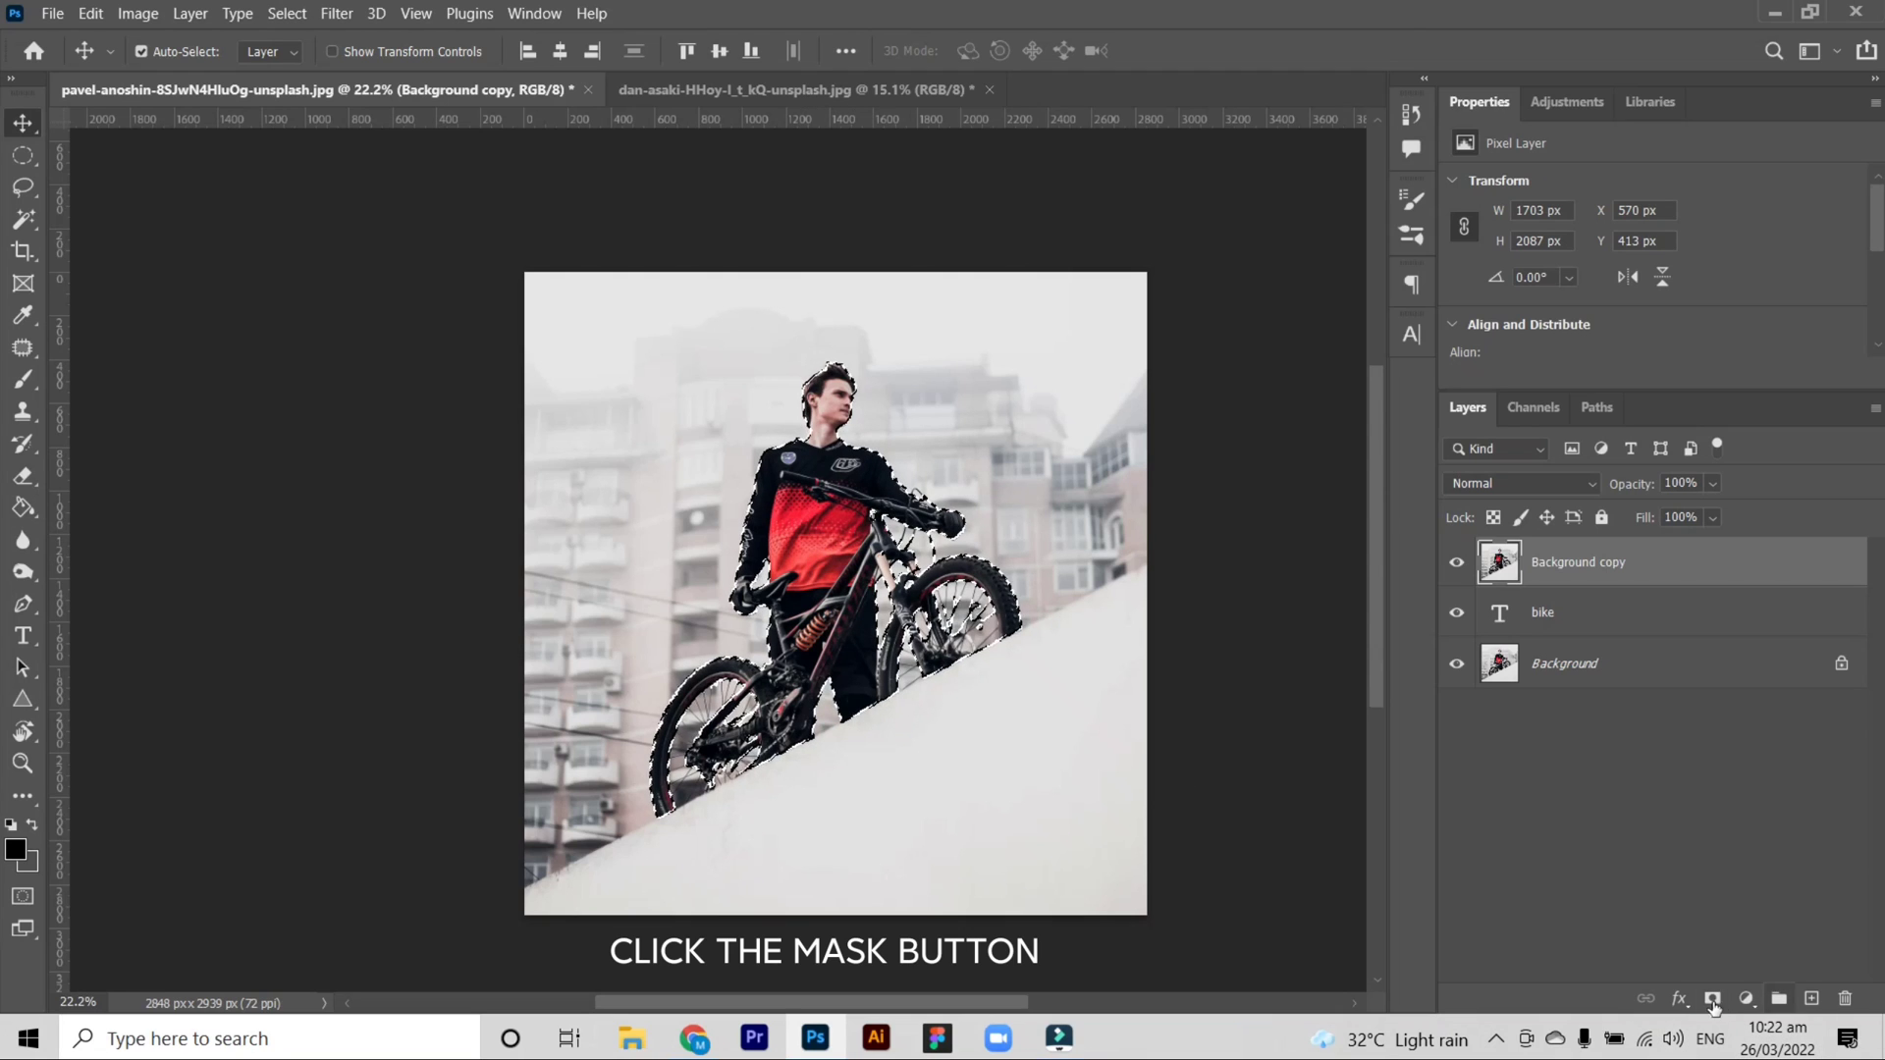
{"action": "left_click", "coordinate": [1713, 1000]}
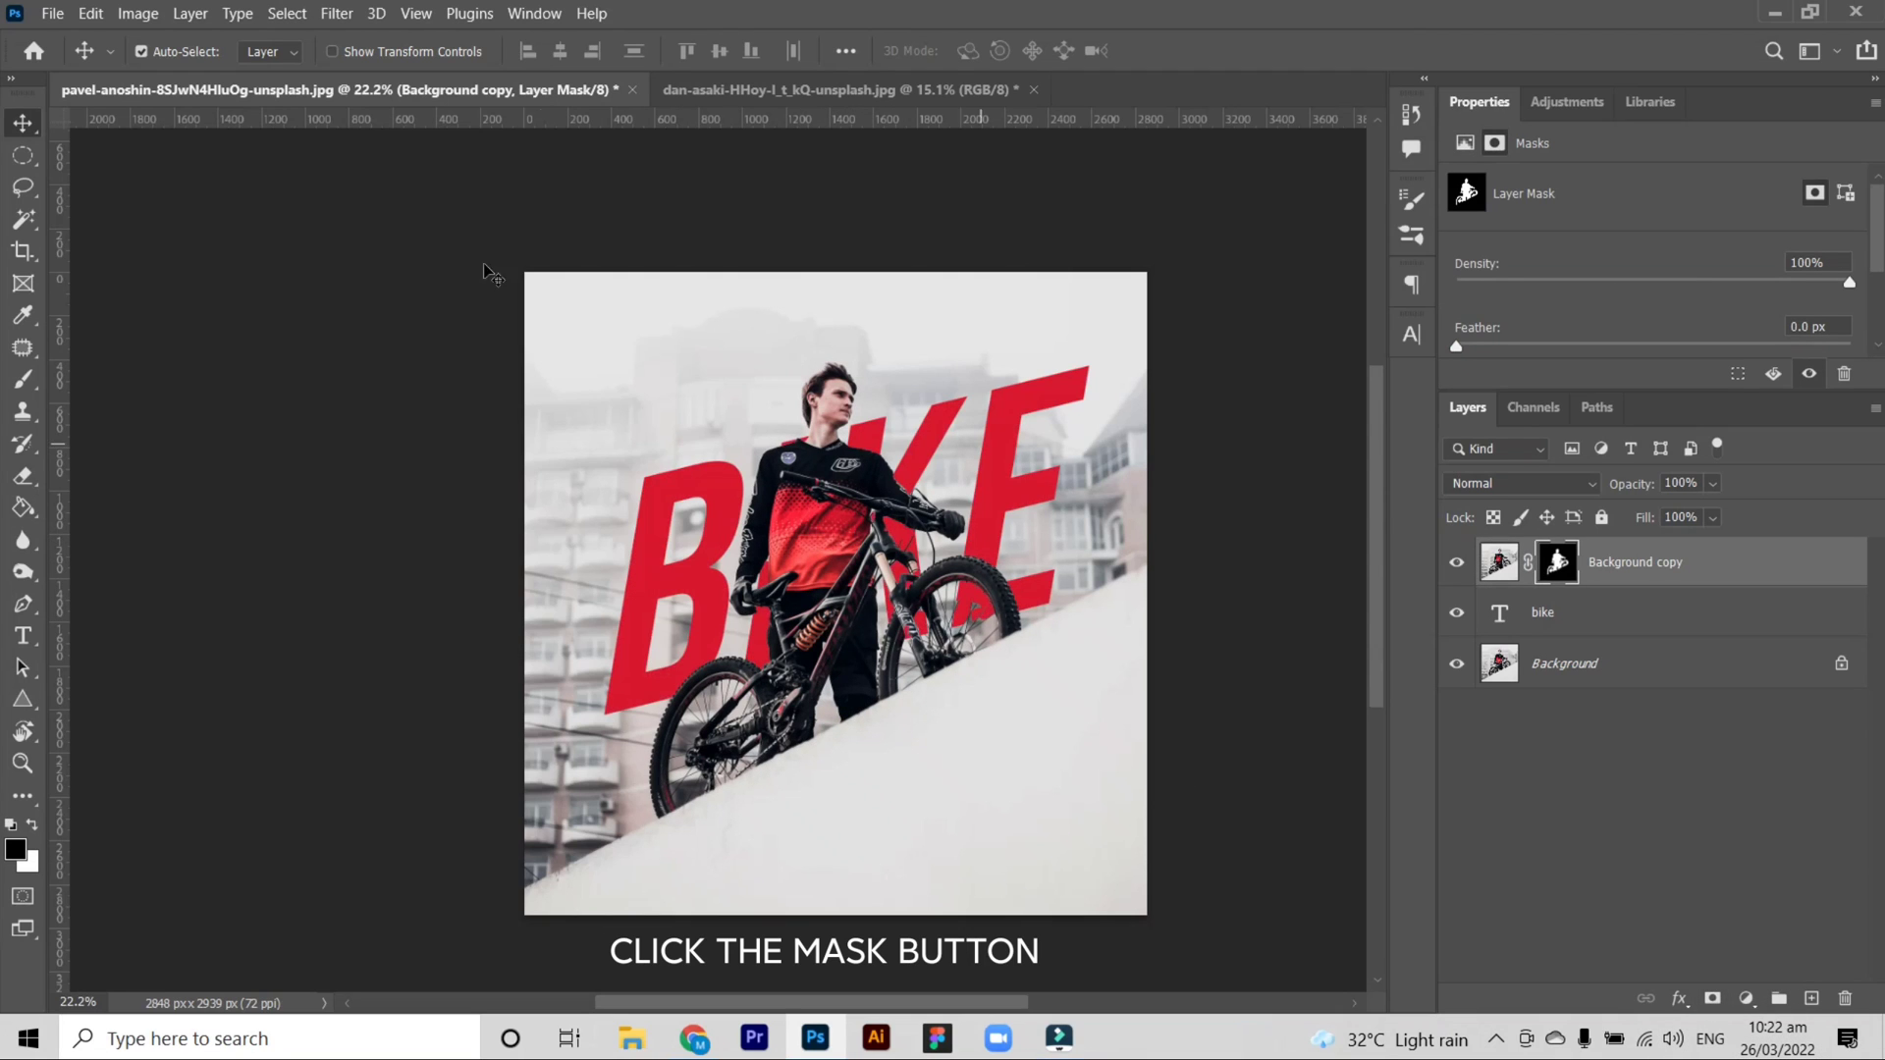